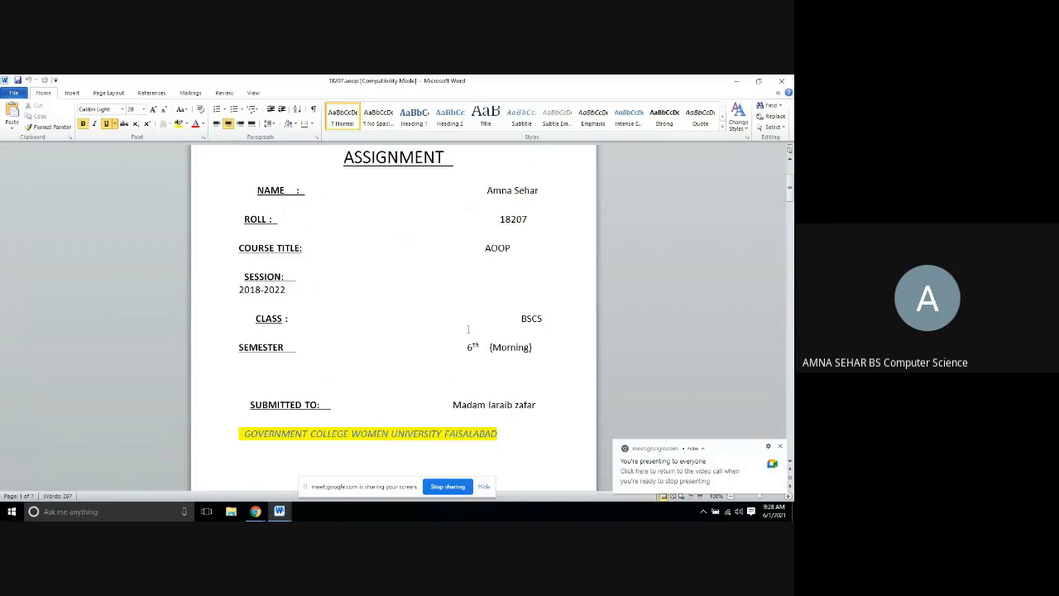
# Review the cube and cylinder question in the Word assignment, then show the Java menu program in OnlineGDB
pyautogui.scroll(-3)
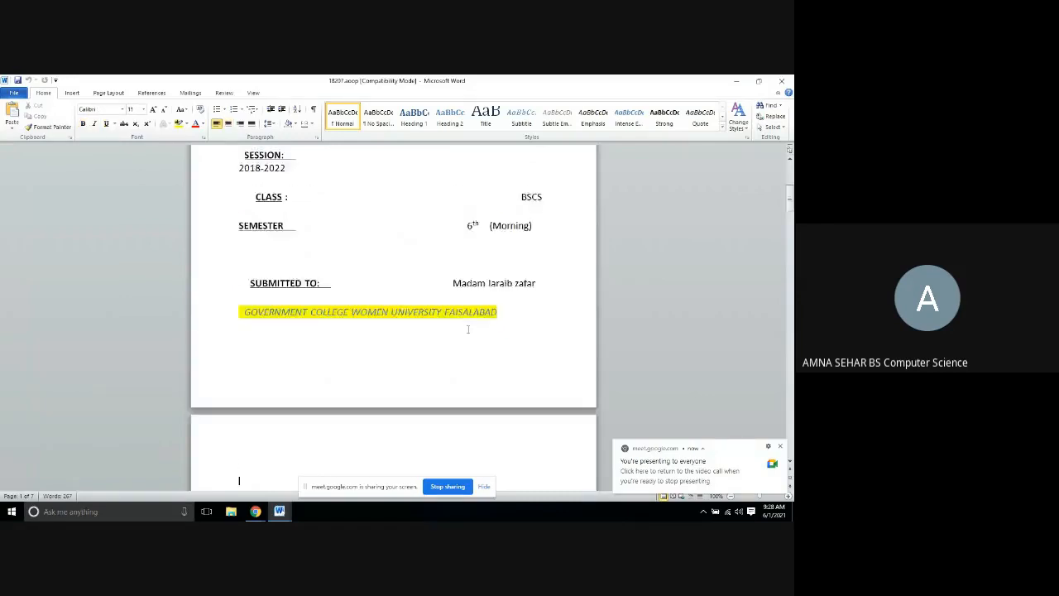
pyautogui.scroll(-3)
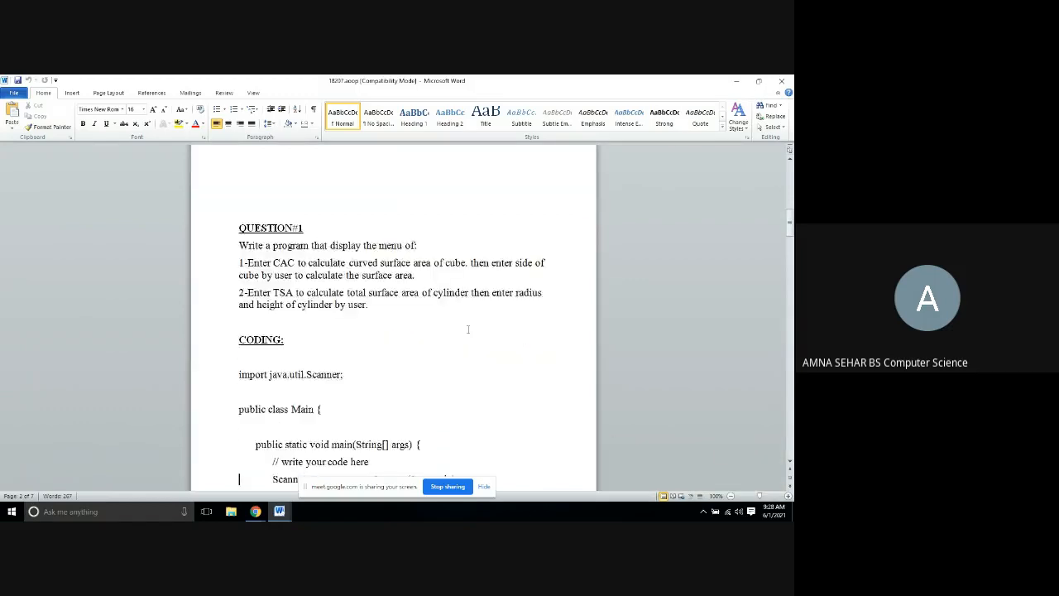
pyautogui.scroll(-3)
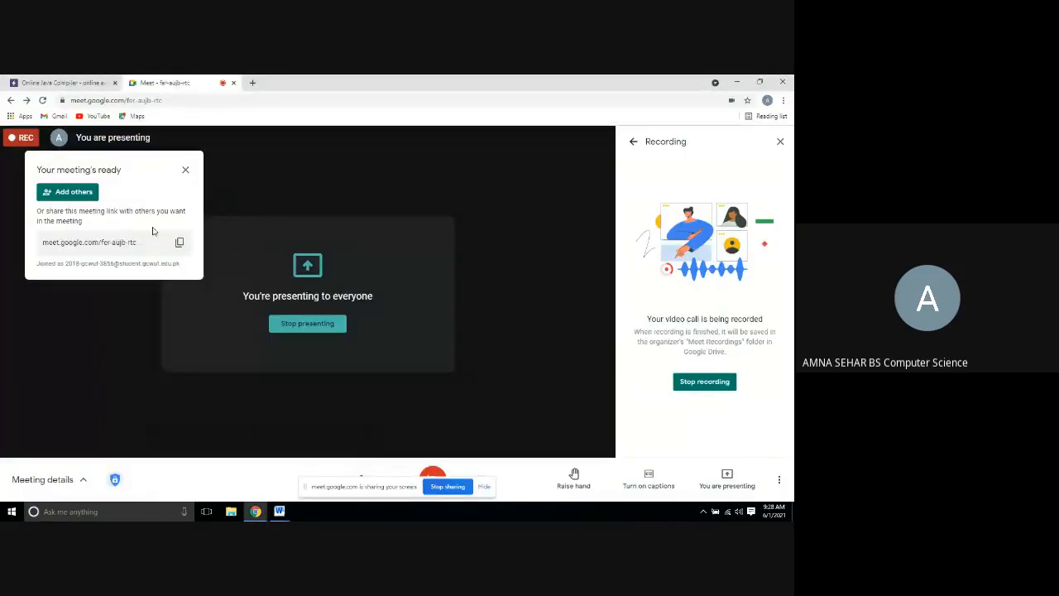
pyautogui.click(62, 82)
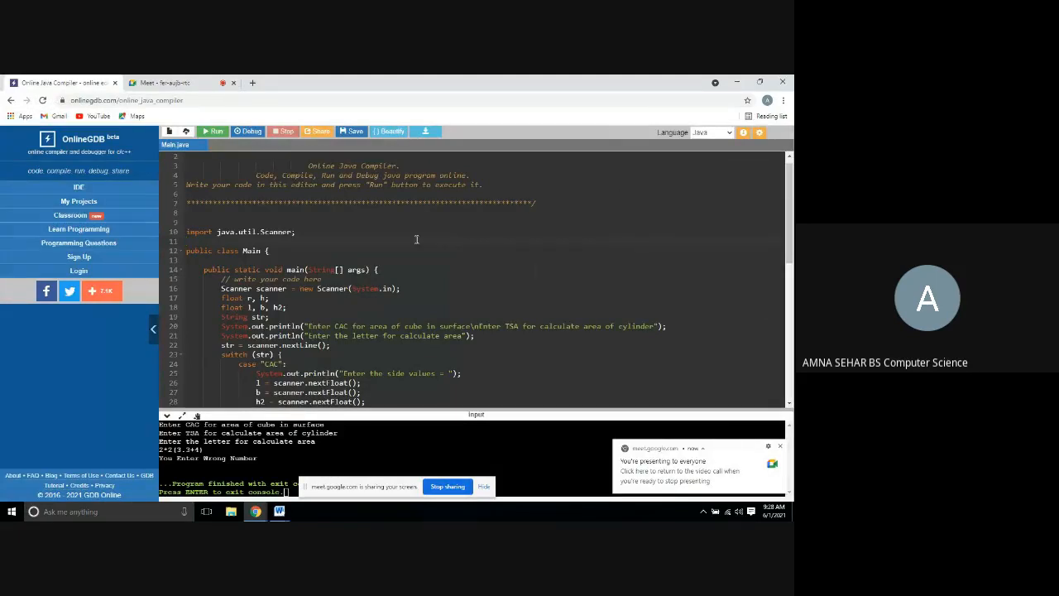
pyautogui.moveTo(361, 252)
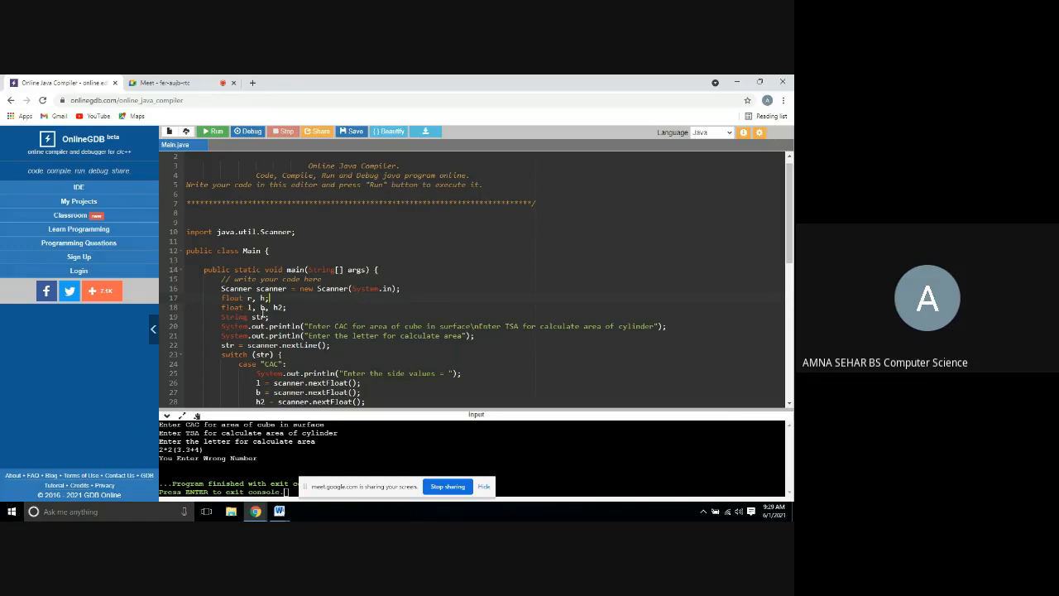
pyautogui.click(267, 306)
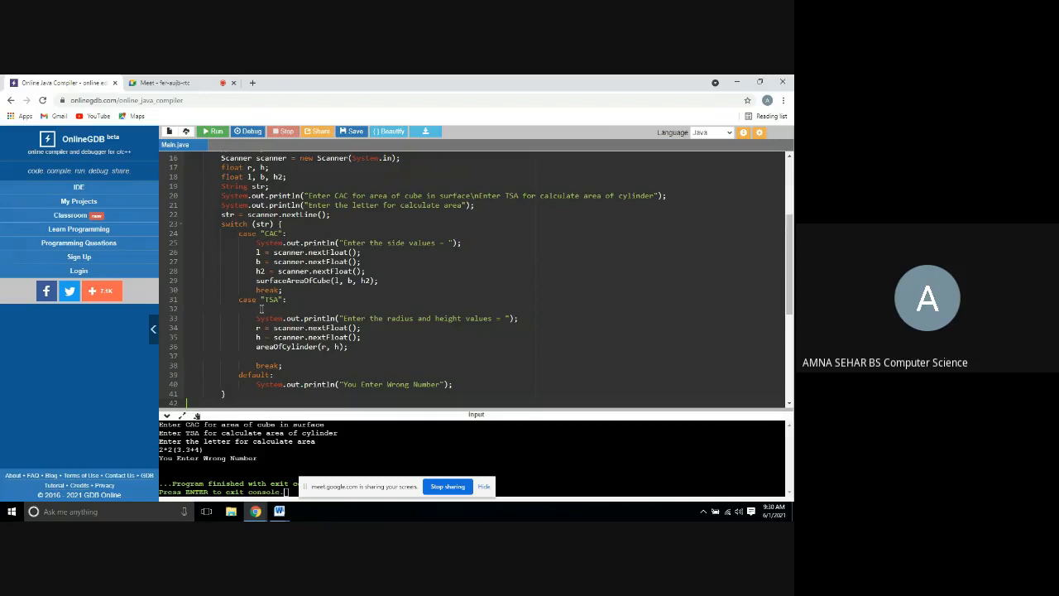
pyautogui.moveTo(205, 345)
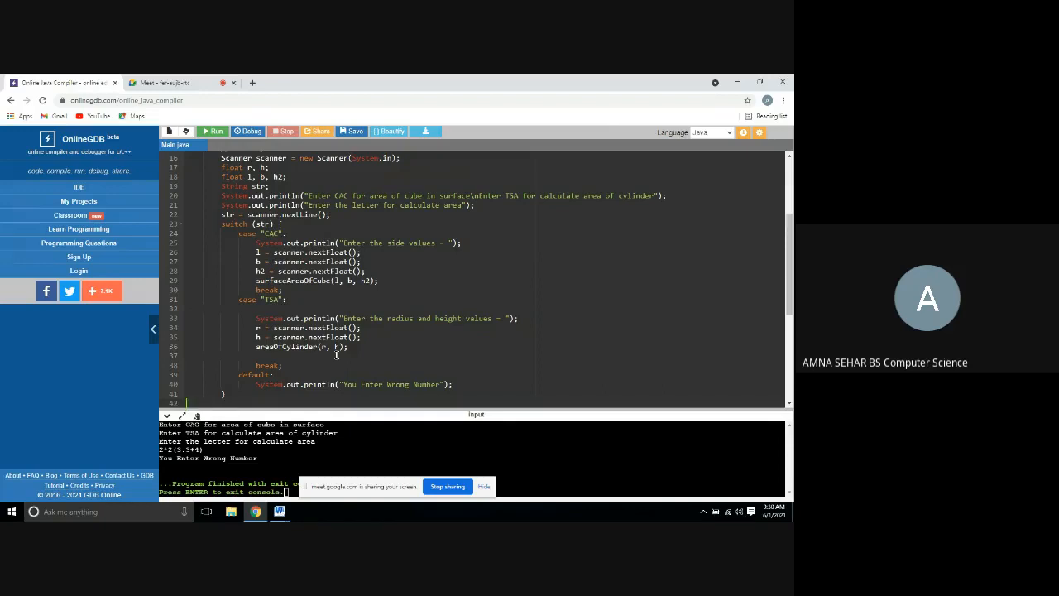
pyautogui.scroll(-3)
pyautogui.write('static void areaOfCylinder(float r1, float h2) {')
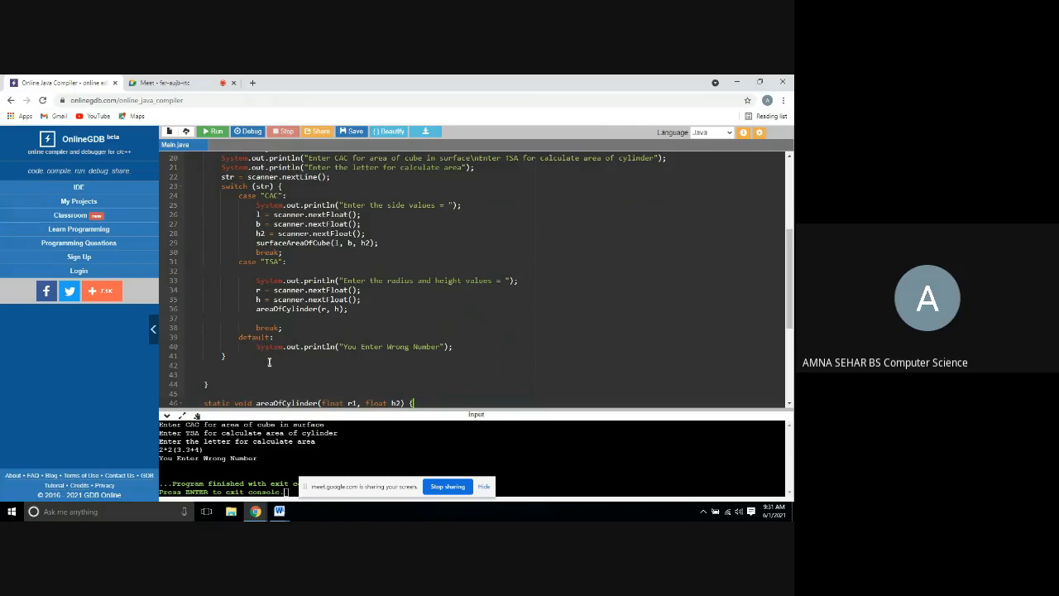
pyautogui.scroll(-3)
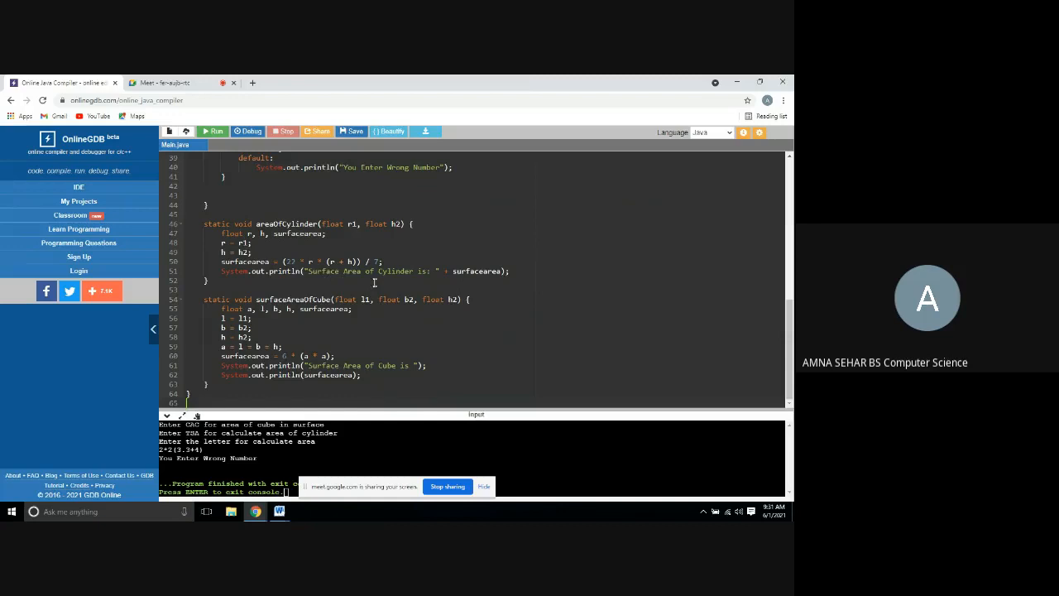
pyautogui.moveTo(457, 282)
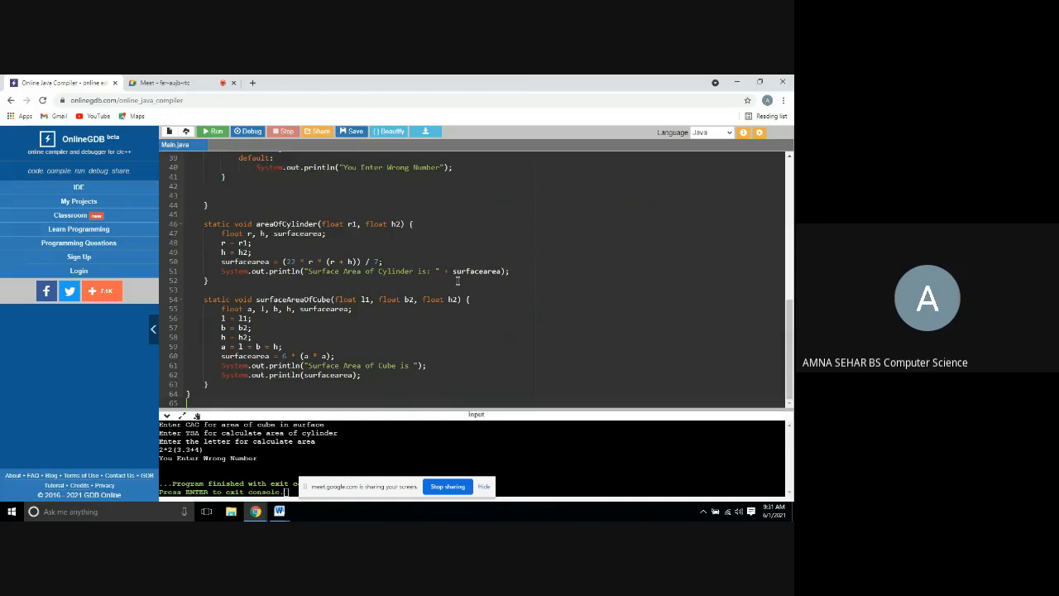